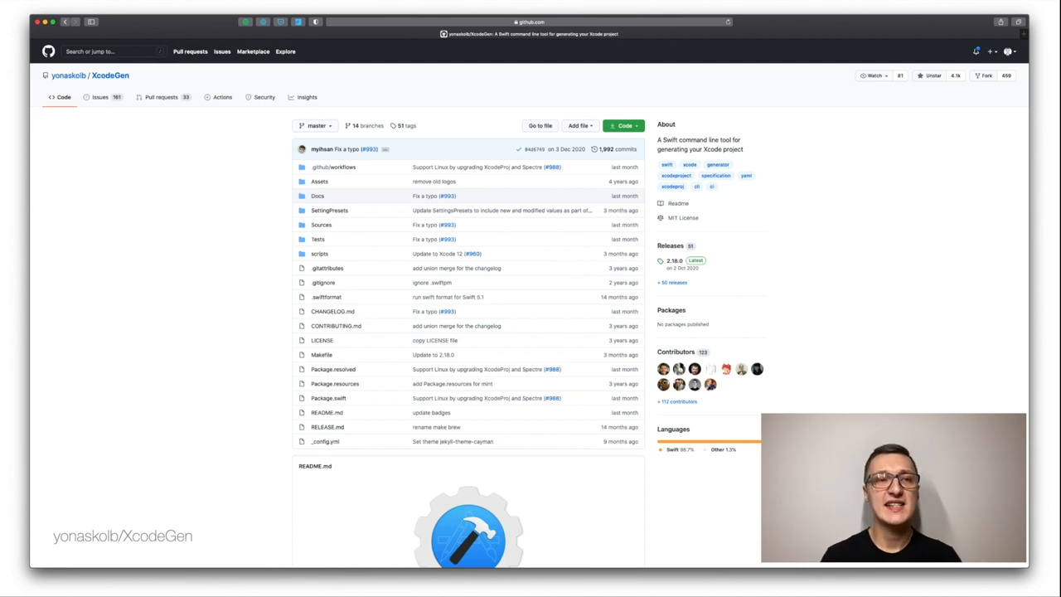
{"action": "key", "text": "Right"}
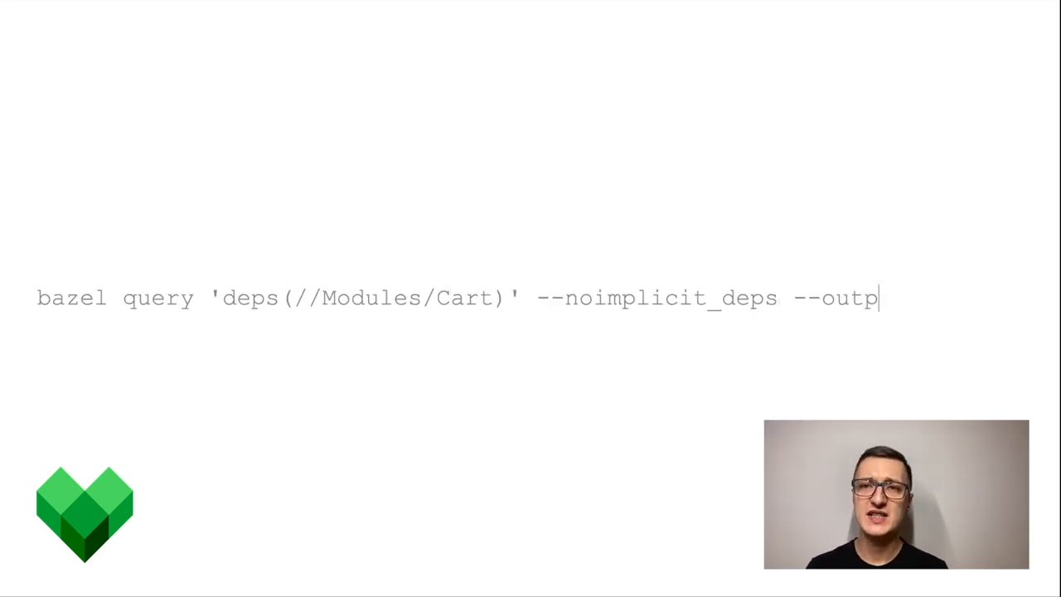
{"action": "type", "text": "ut package"}
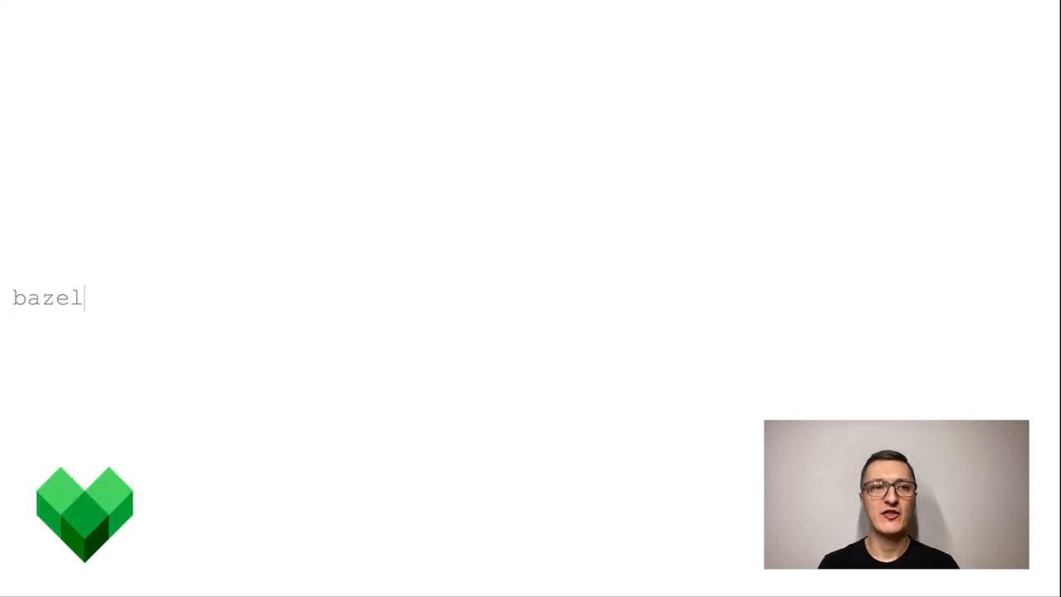
{"action": "type", "text": "query 'rdeps(//Modules/..., //Modules/Networking)' --output graph"}
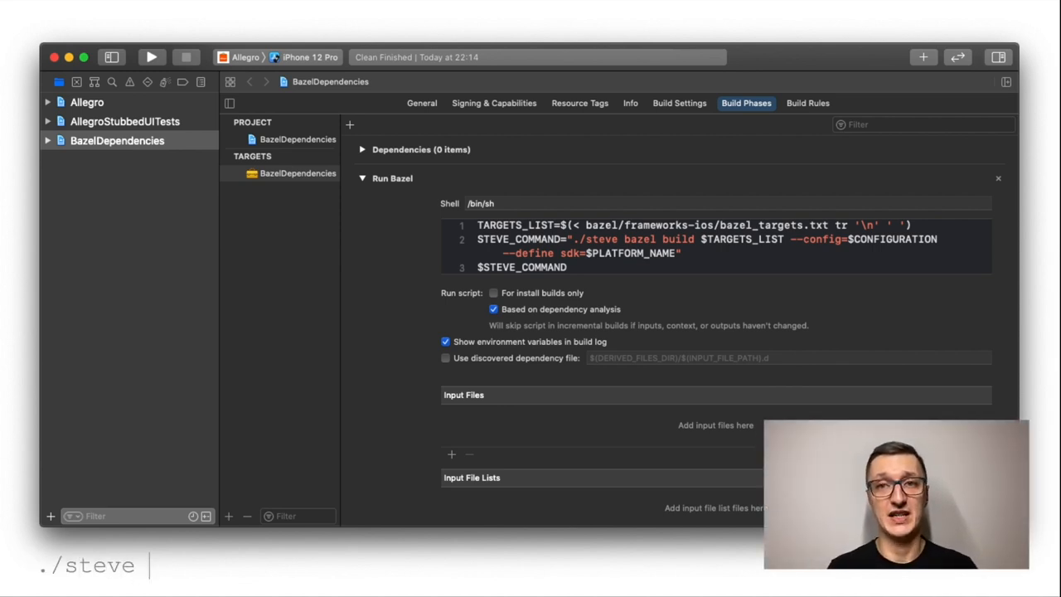
{"action": "type", "text": "focus cart"}
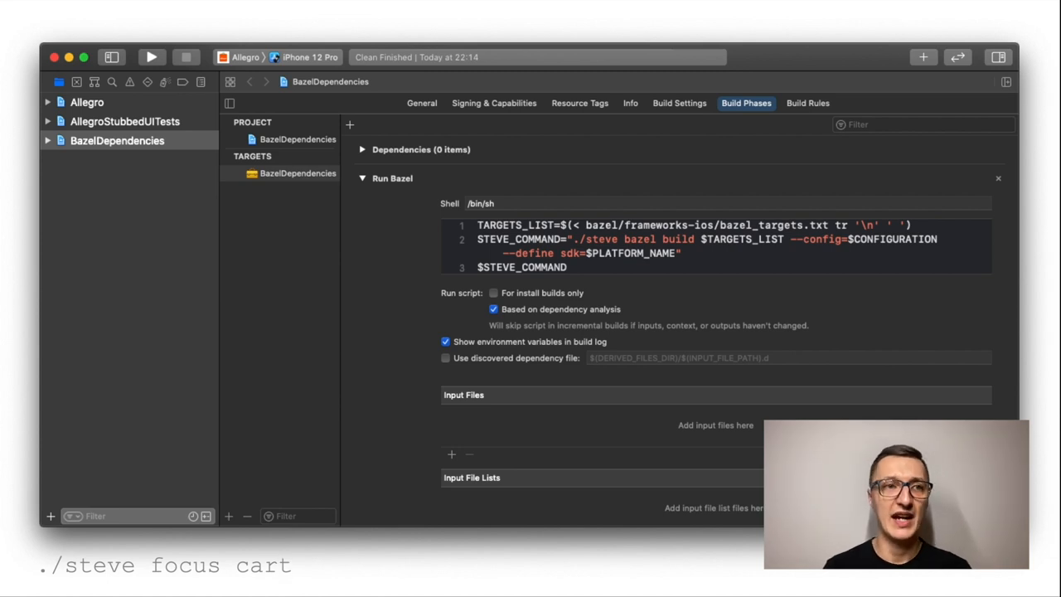